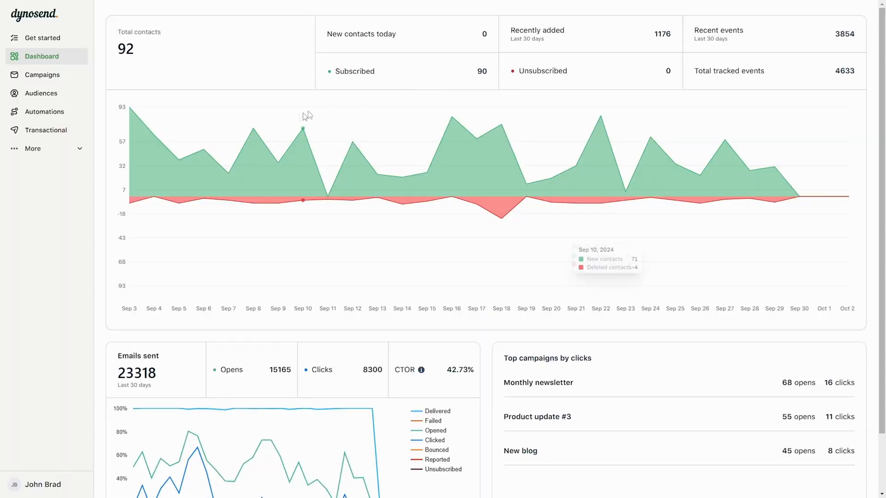
mouse_move(451, 118)
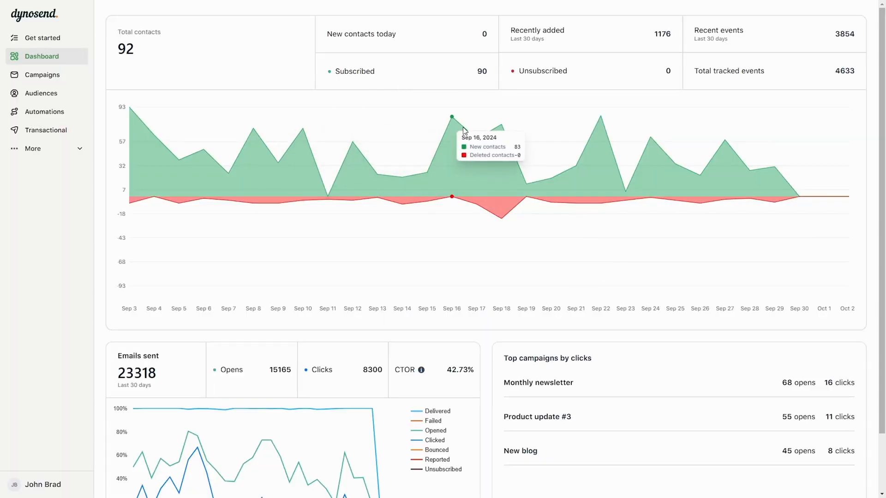
Step: Go to Audiences, start a new audience, then cancel it without creating anything
click(40, 93)
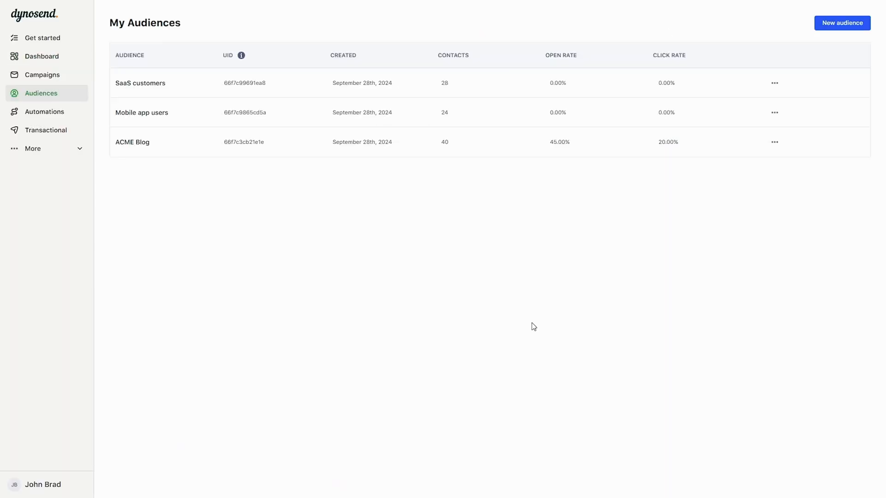
click(841, 22)
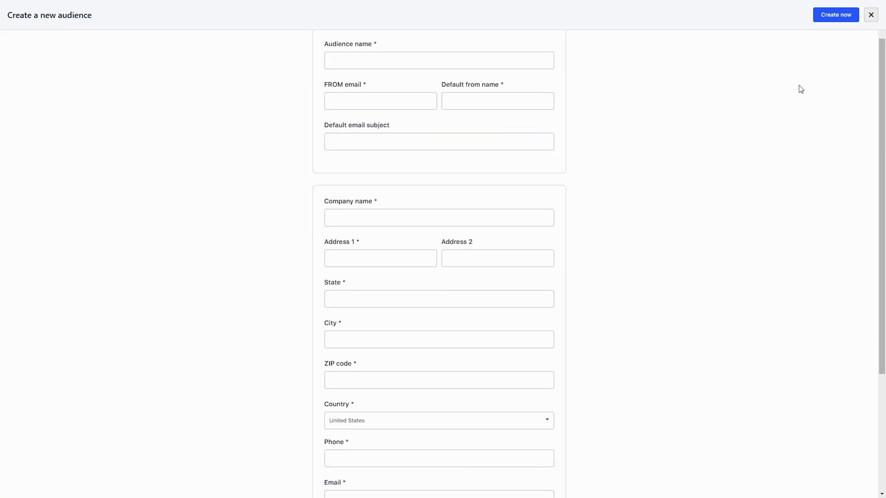
click(870, 15)
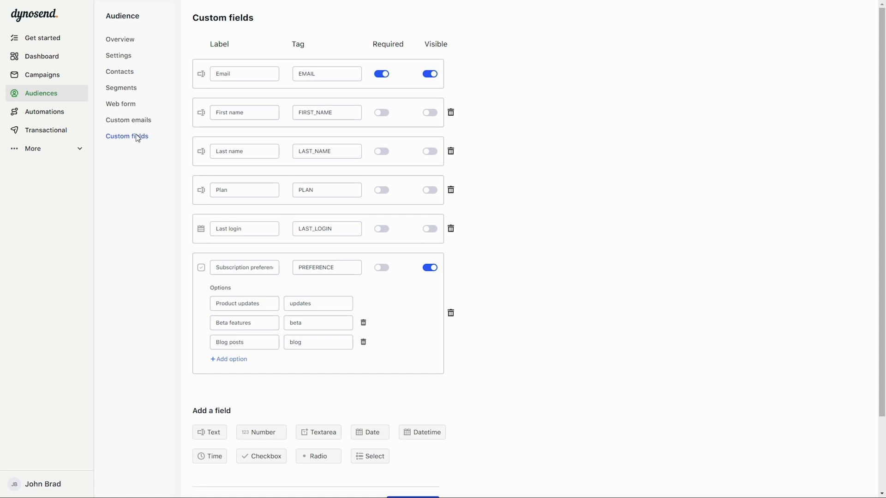
Step: View a contact's details with its full list of HubSpot-synced properties
click(120, 71)
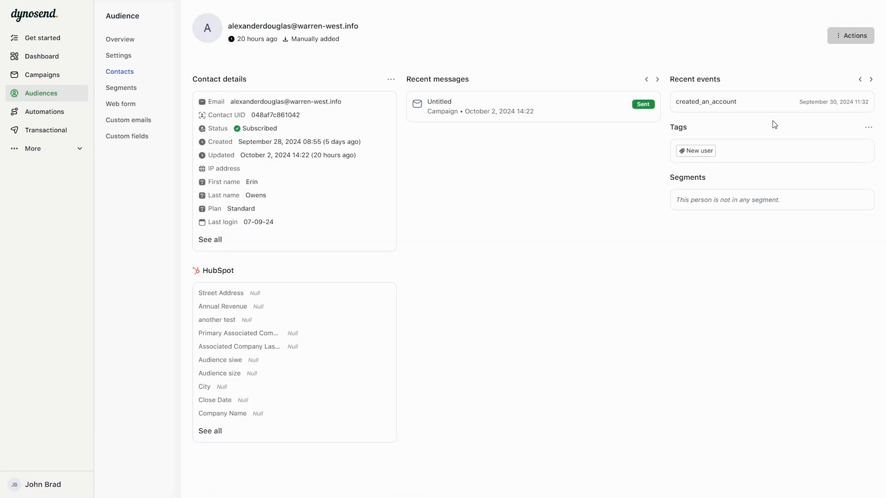
mouse_move(262, 95)
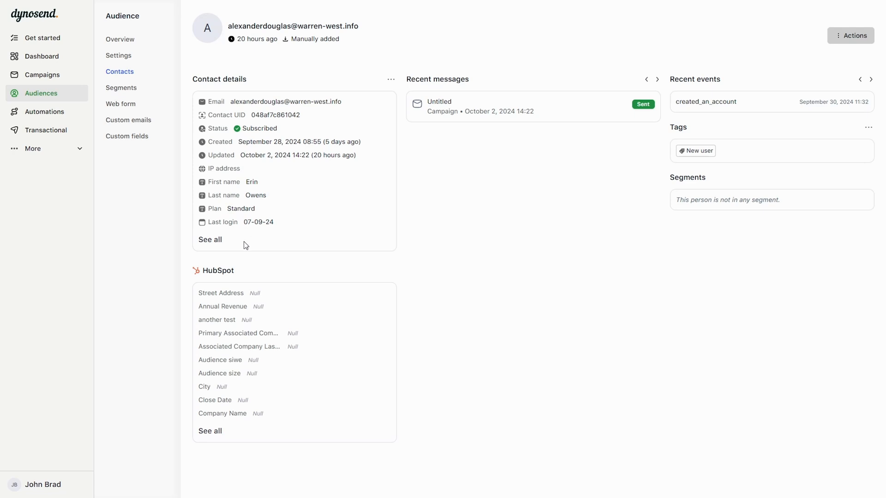
mouse_move(210, 336)
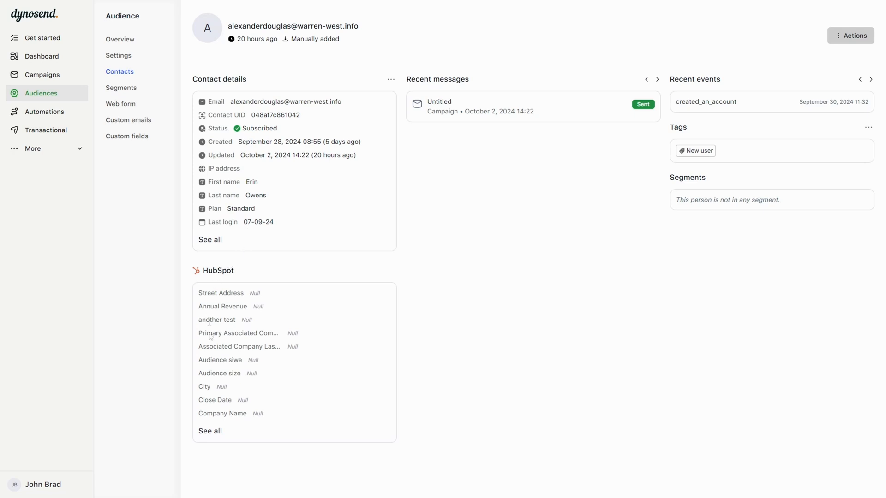
click(210, 431)
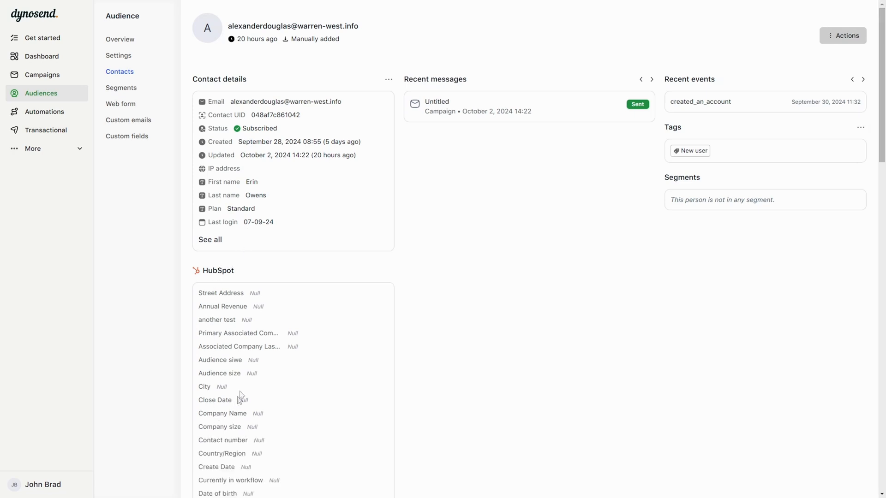
scroll(down, 3)
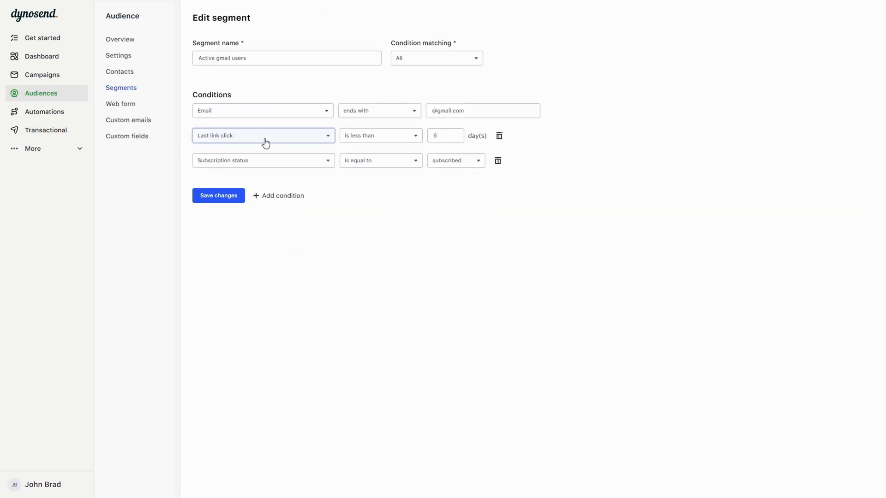
mouse_move(332, 175)
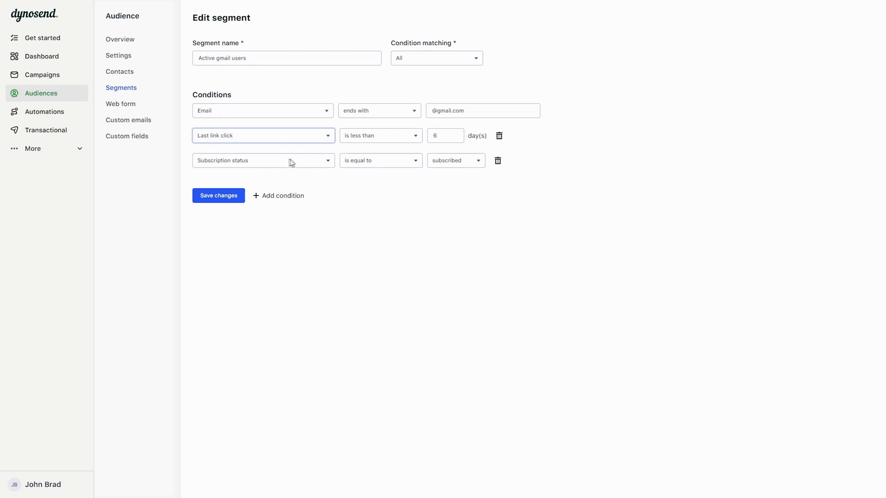
mouse_move(333, 166)
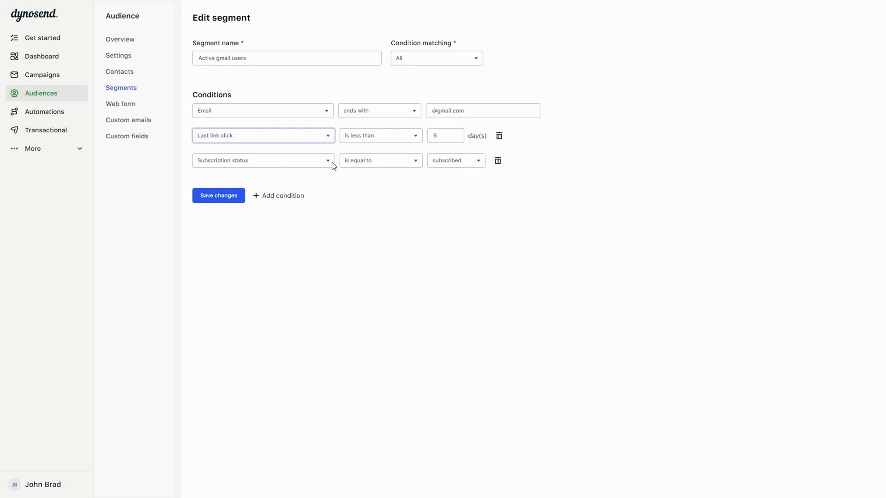
Step: Bring up the audience's web form settings with its live signup preview
click(120, 104)
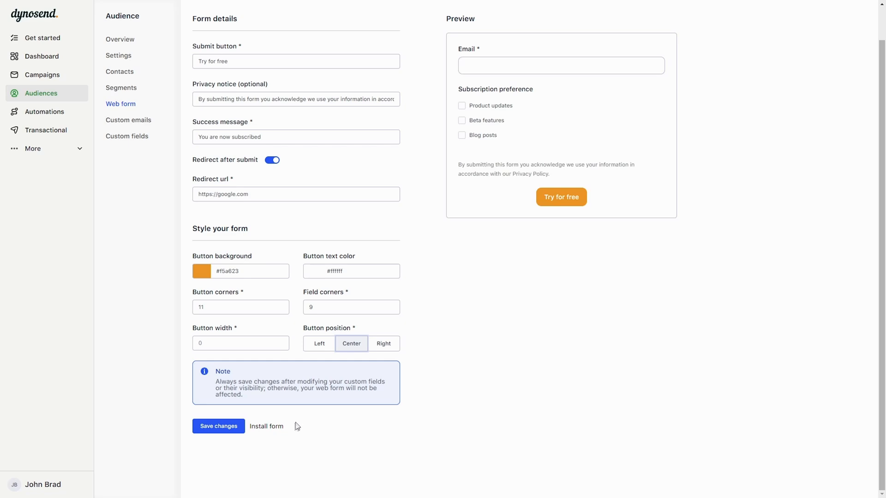
Step: Create the automation 'Test' for ACME Blog, then begin a new campaign
click(45, 111)
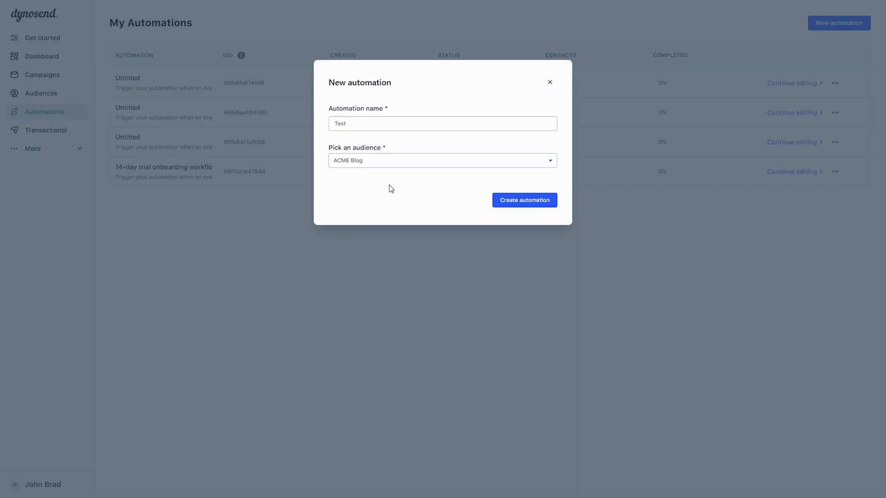
click(524, 200)
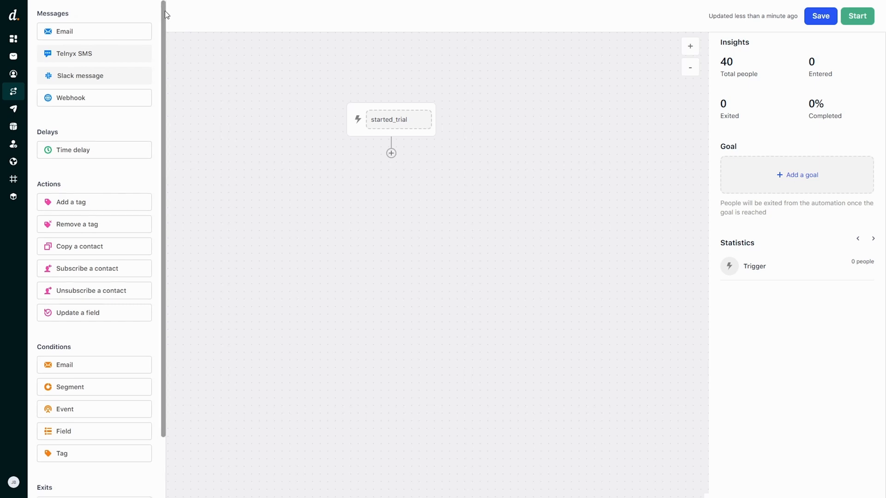
click(47, 130)
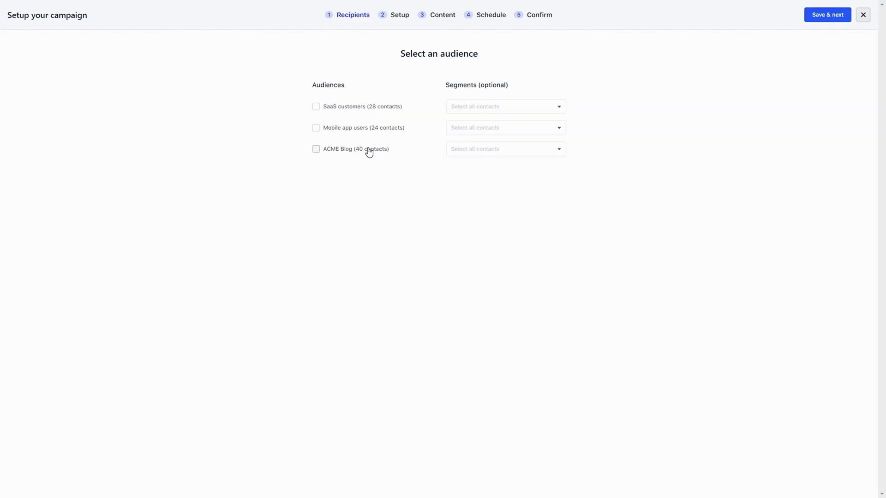
Step: Select ACME Blog and SaaS customers as recipients and continue to the Content step
click(315, 149)
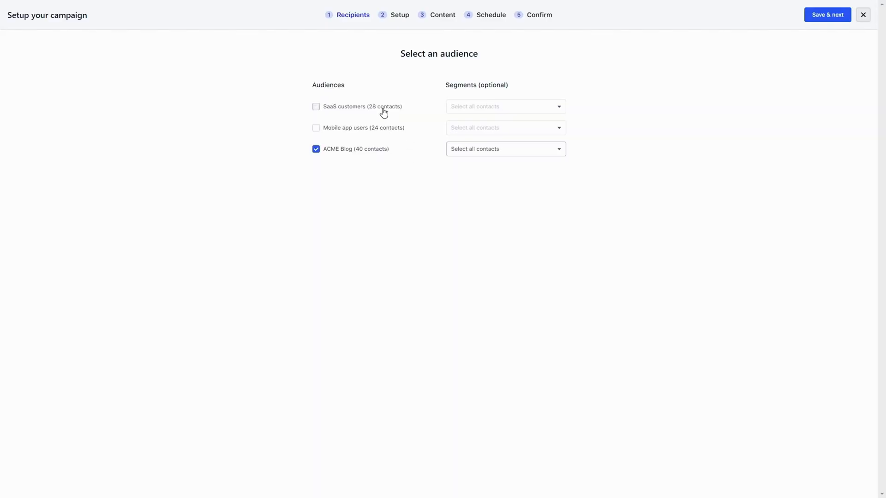
click(315, 107)
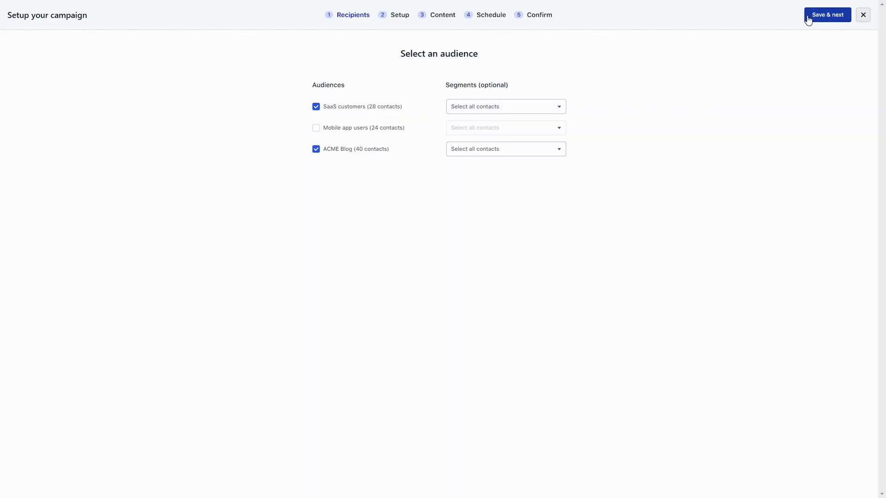
click(827, 14)
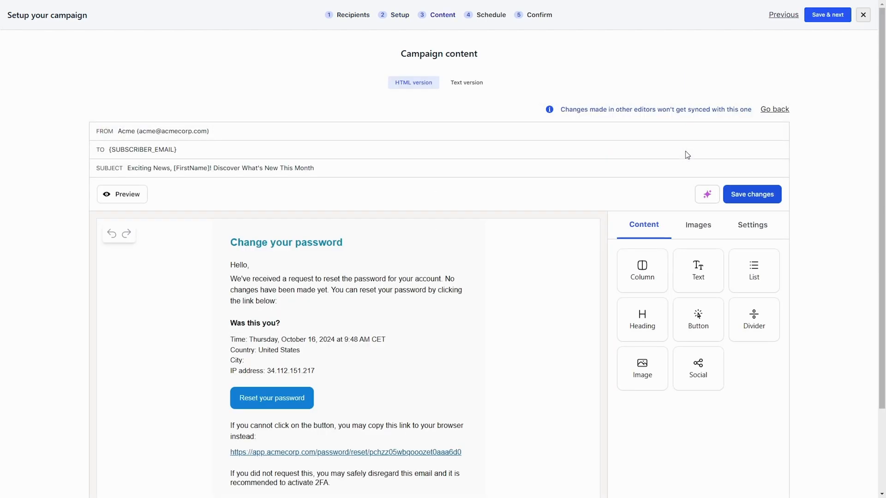
Step: Review the campaign's delivery, open and click stats, then view its per-contact logs
scroll(down, 3)
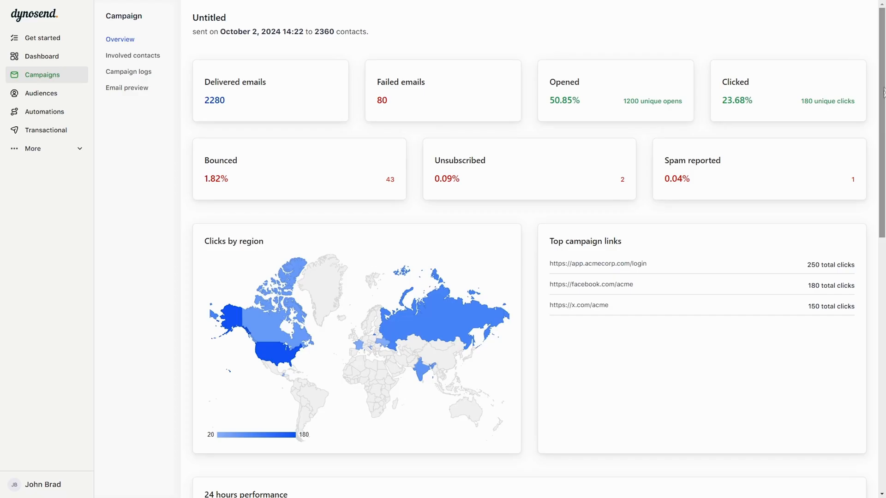
scroll(down, 3)
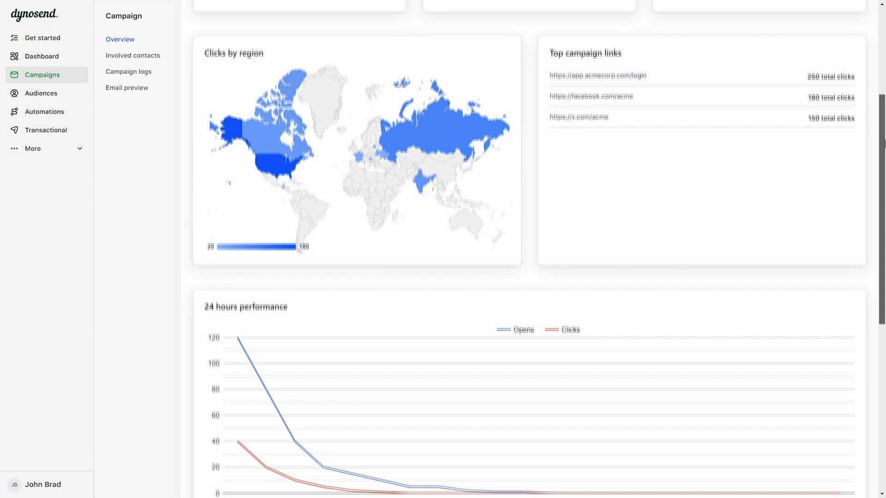
scroll(down, 3)
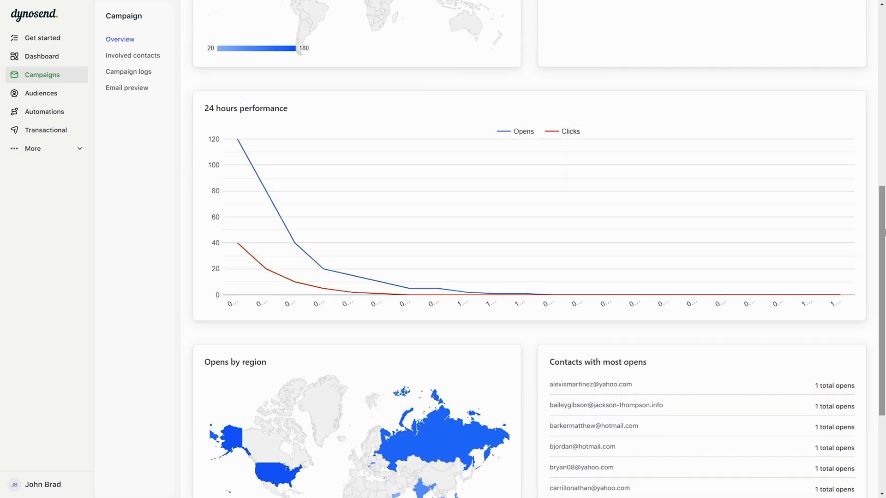
click(128, 72)
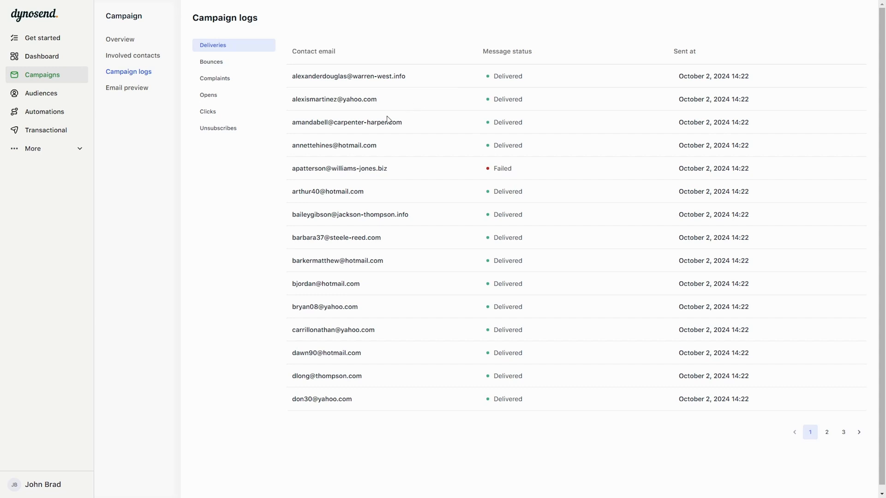